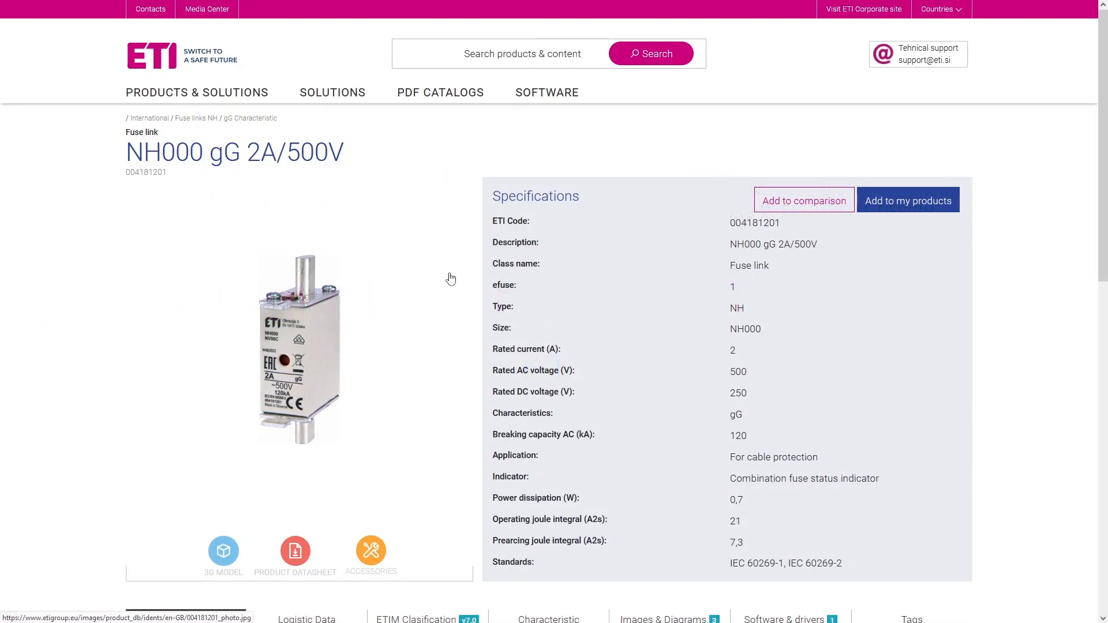
Display the NH000 gG 2A/500V time-current curve, zoom into the steep section, then reset the zoom.
scroll(down, 3)
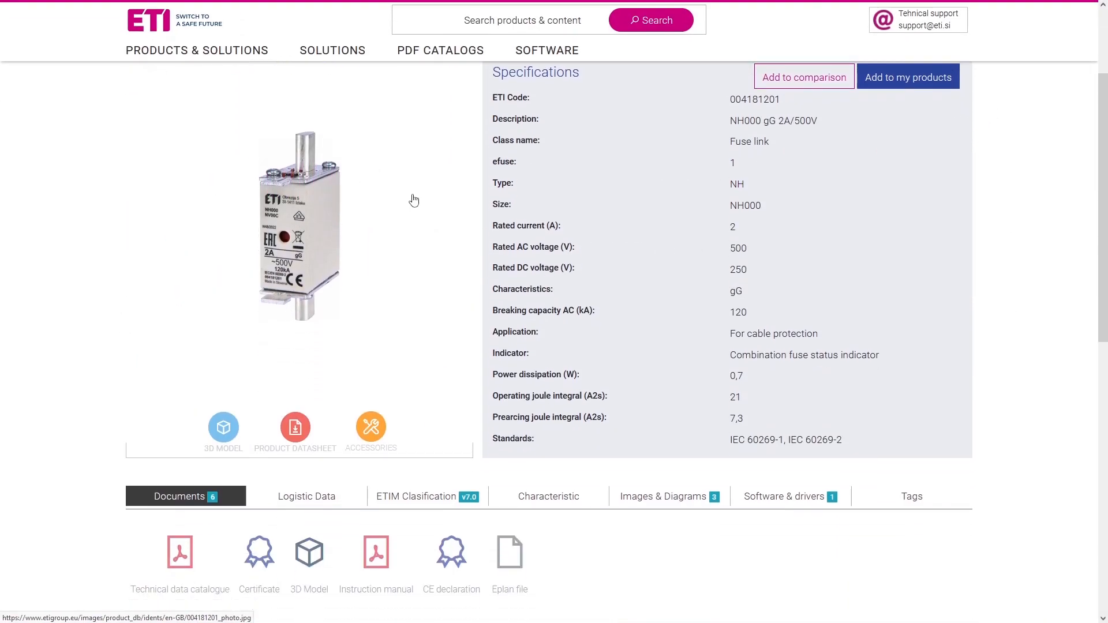
scroll(down, 3)
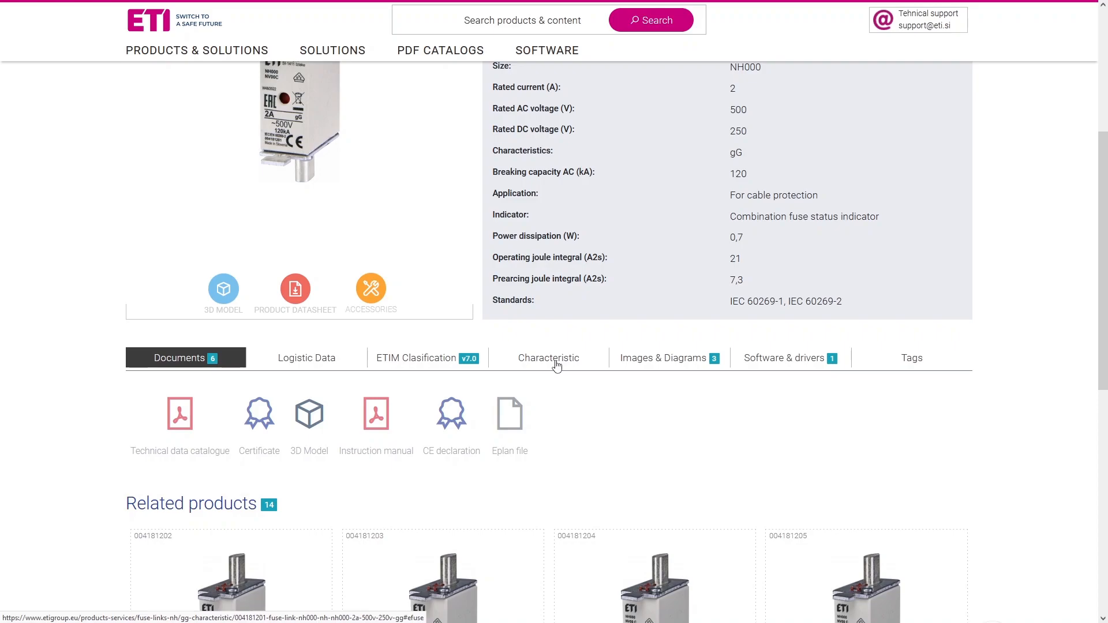
click(547, 358)
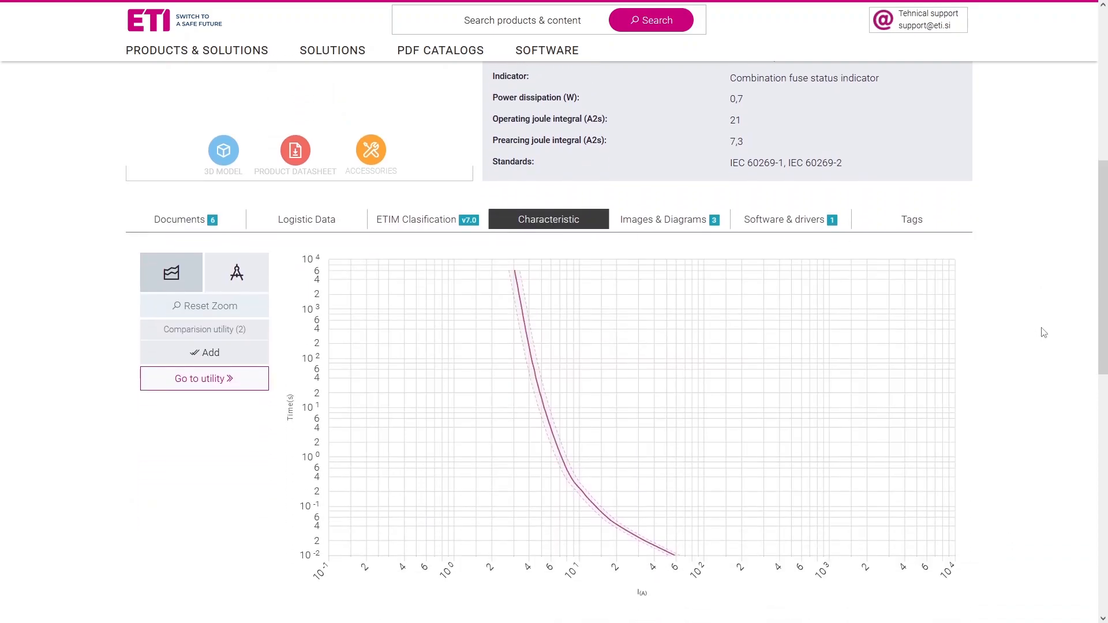
mouse_move(532, 359)
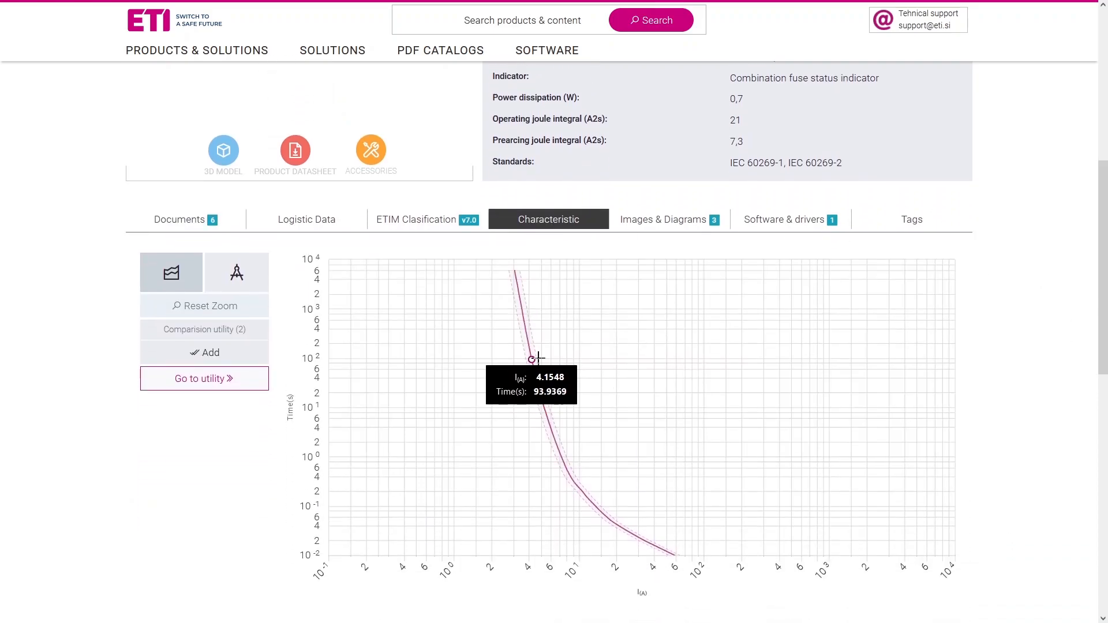
mouse_move(535, 380)
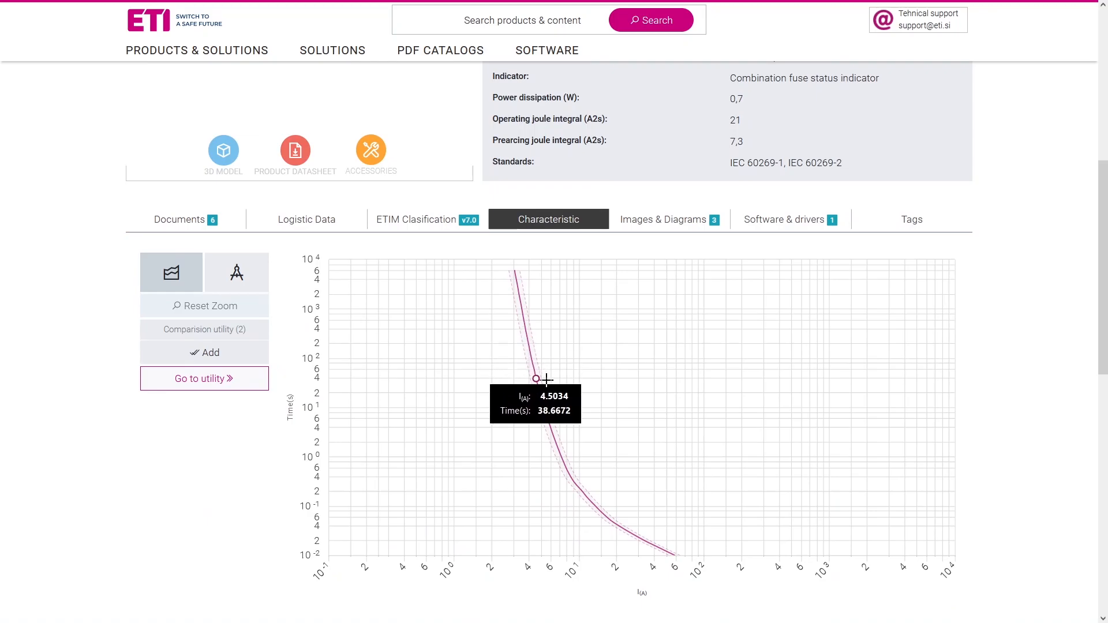
mouse_move(575, 482)
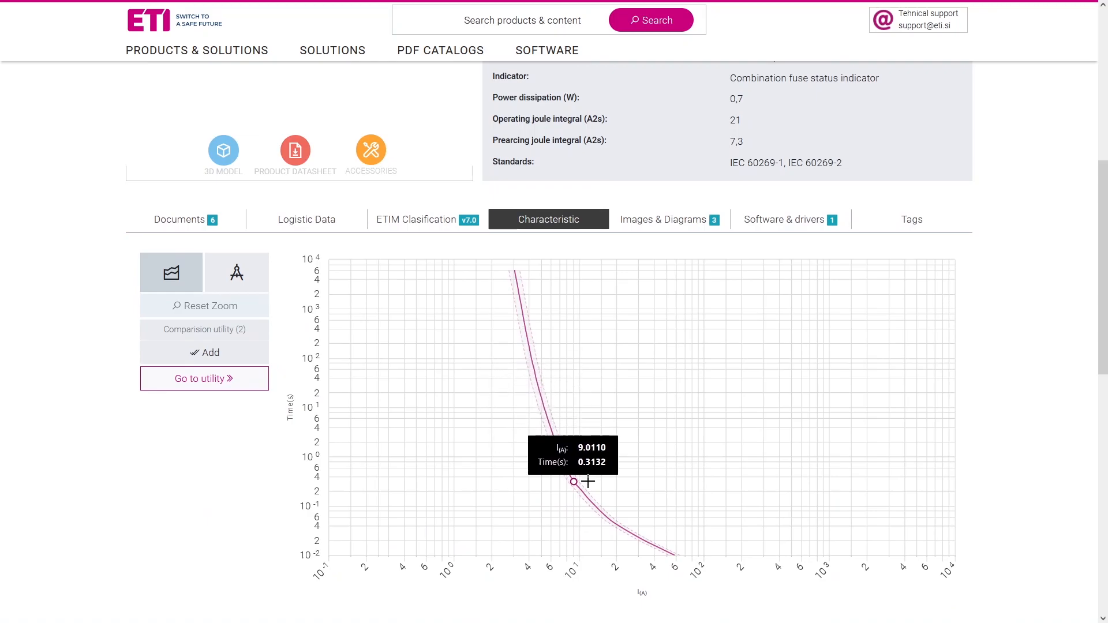
mouse_move(173, 272)
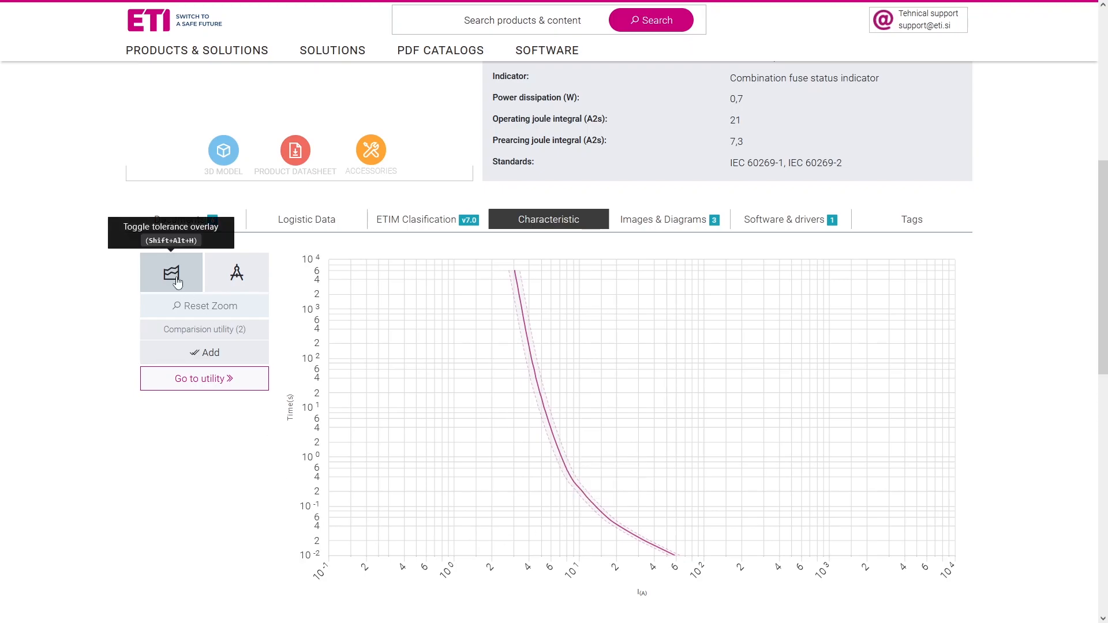
mouse_move(236, 273)
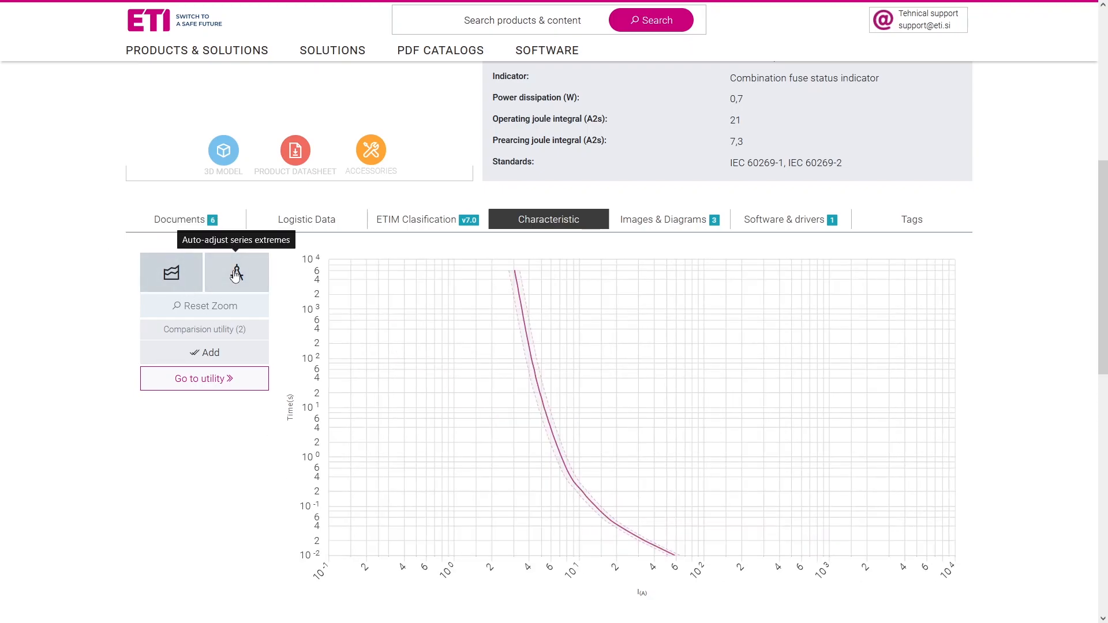
click(235, 273)
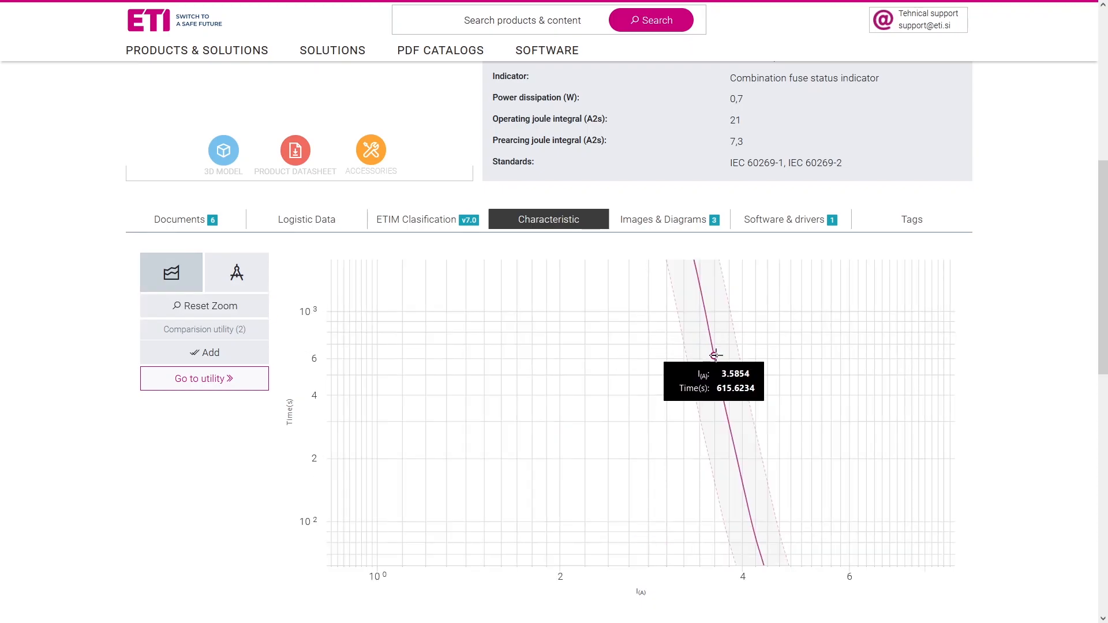
mouse_move(726, 395)
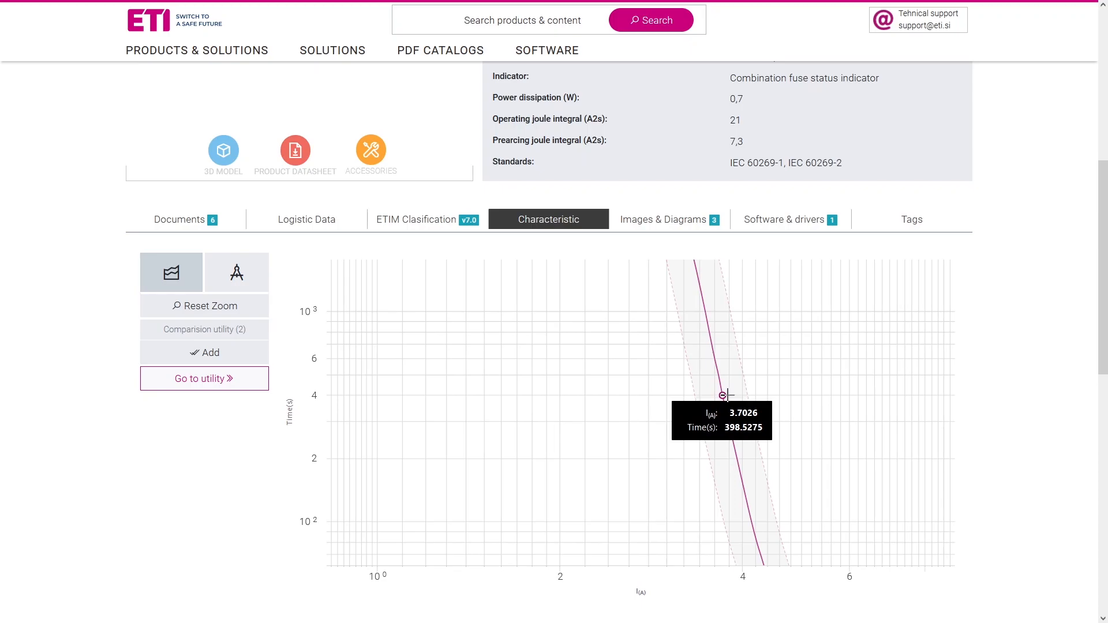
click(203, 305)
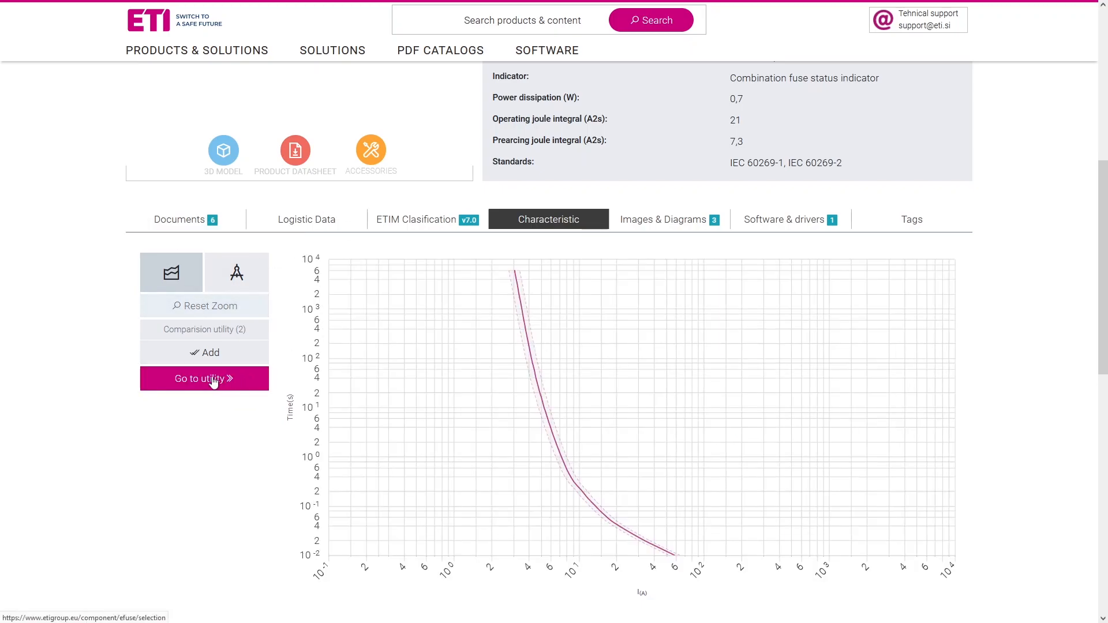
Enter the characteristic selection utility and clear the two previously selected fuses.
click(205, 378)
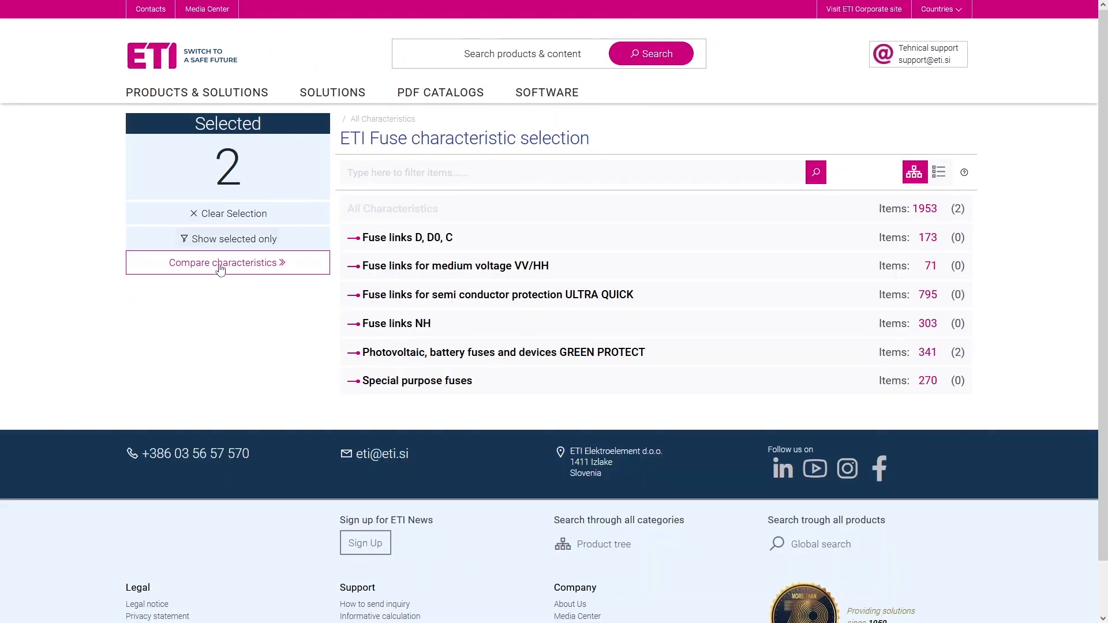
click(227, 214)
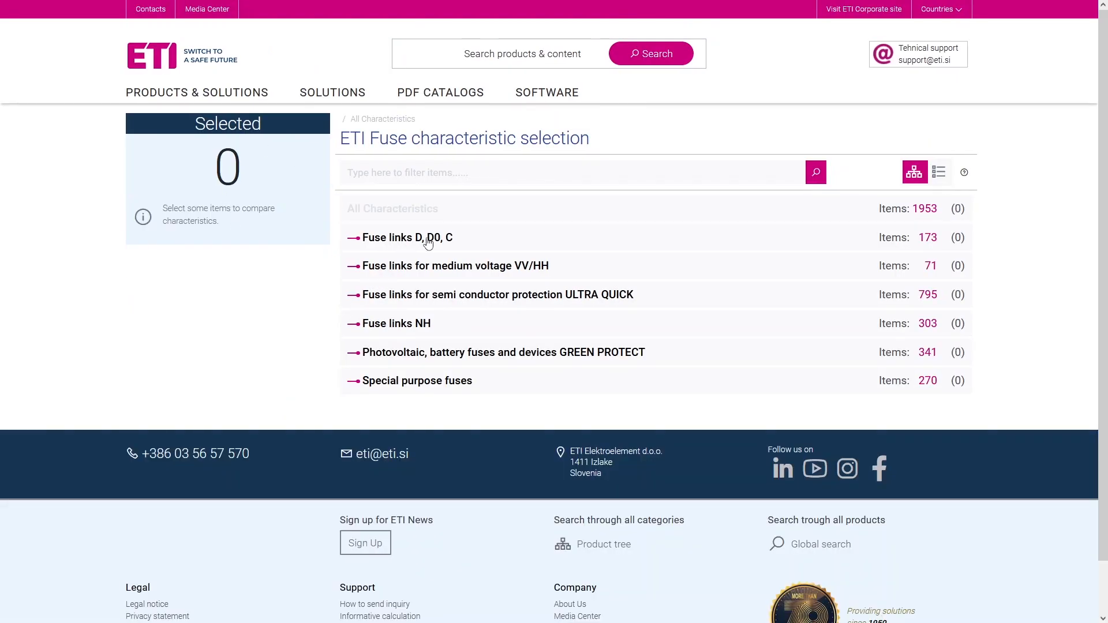
click(407, 237)
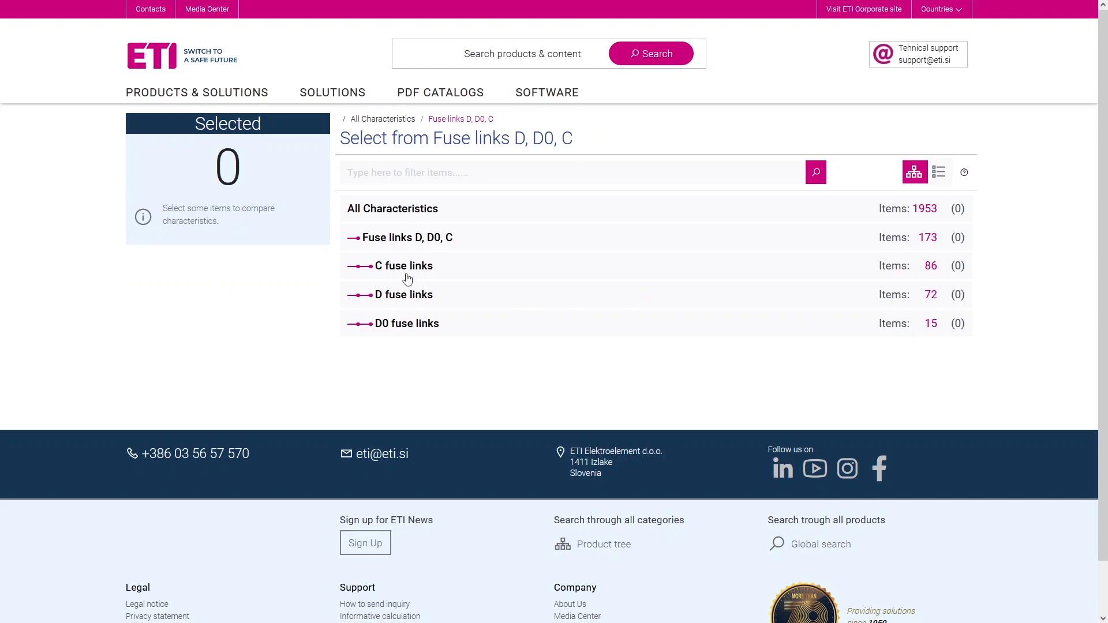
Browse the NH category, return to All Characteristics and show all 1953 as a flat list.
click(403, 265)
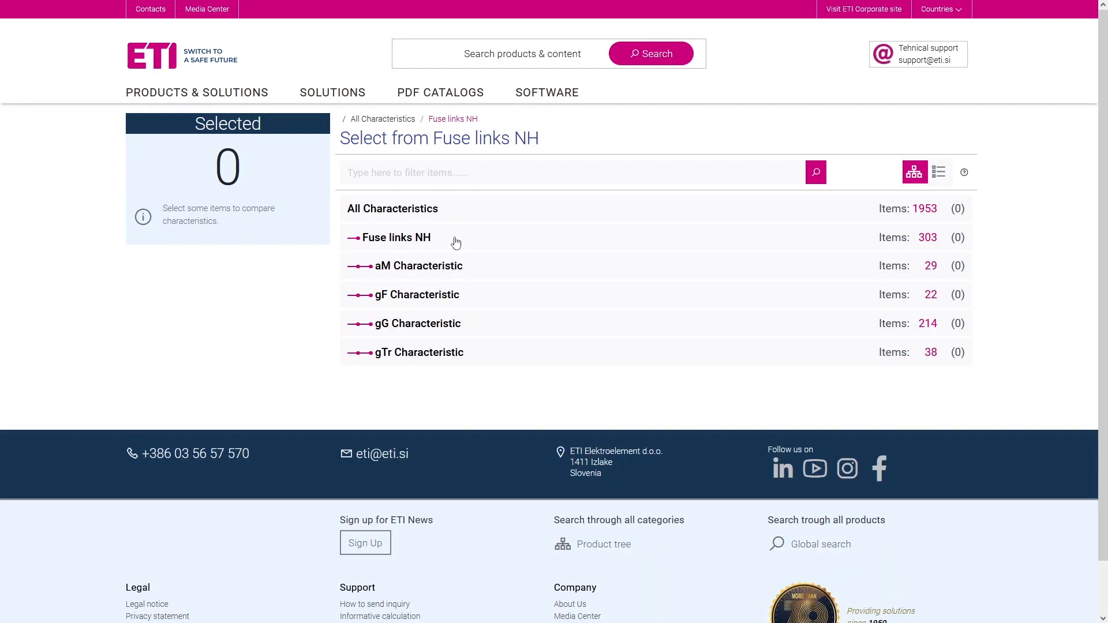
click(417, 323)
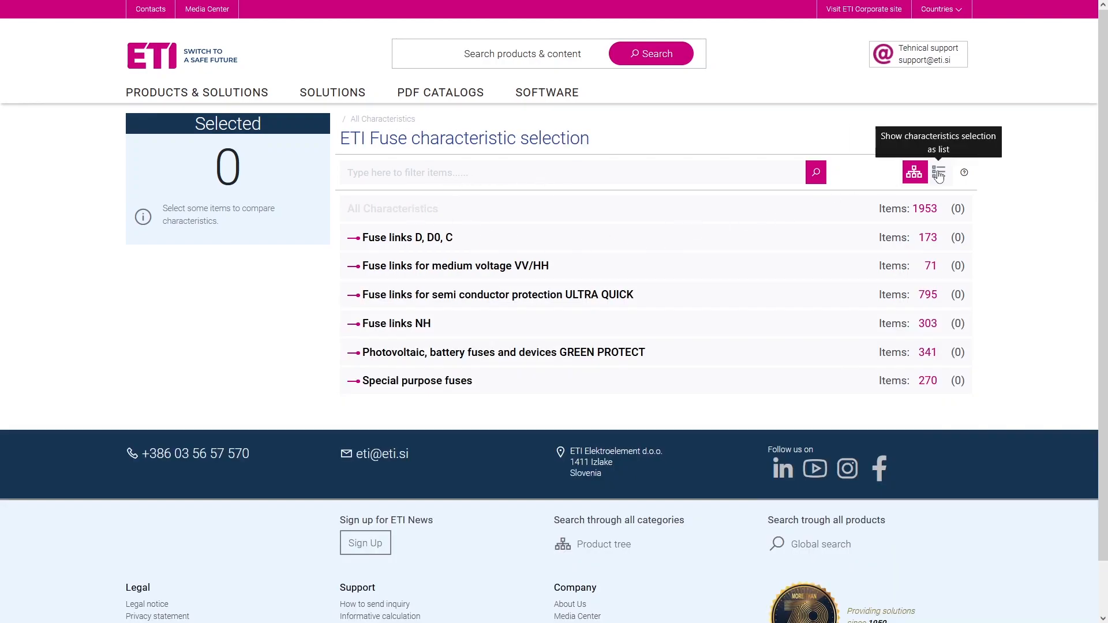
click(940, 172)
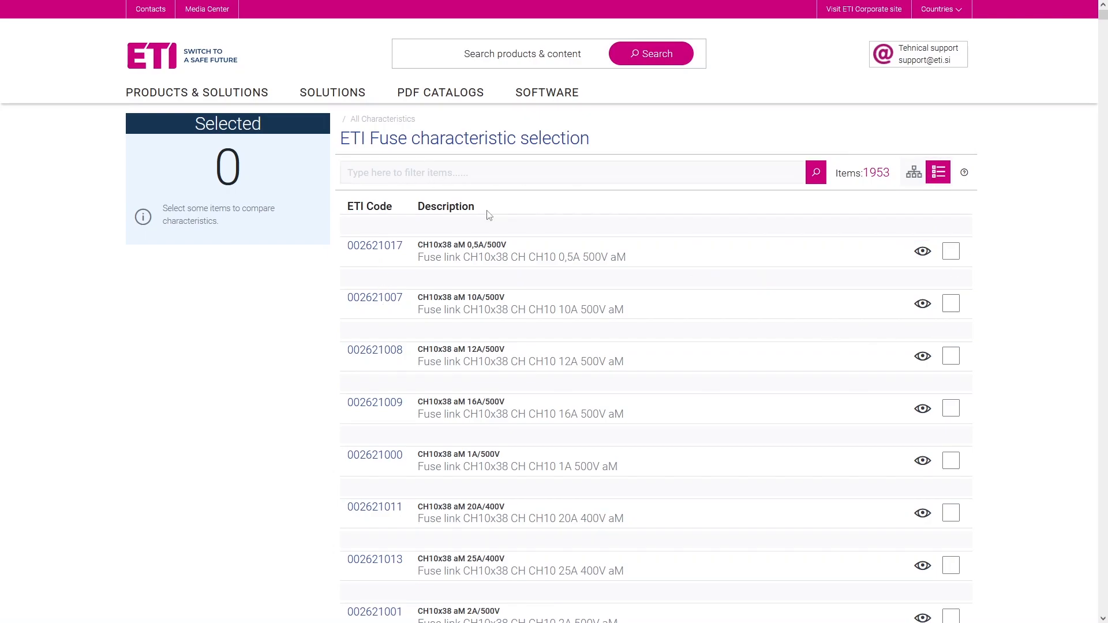
Filter for '160 800', tick NH1 gG 160A/800V and plot it alone in the comparison chart.
text(160)
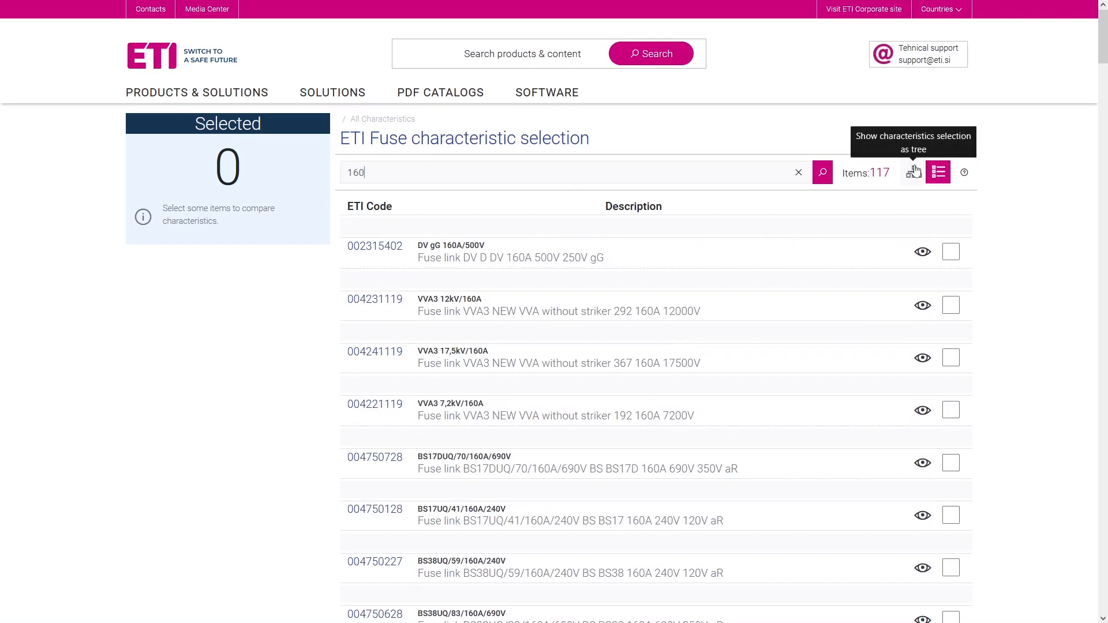
click(914, 172)
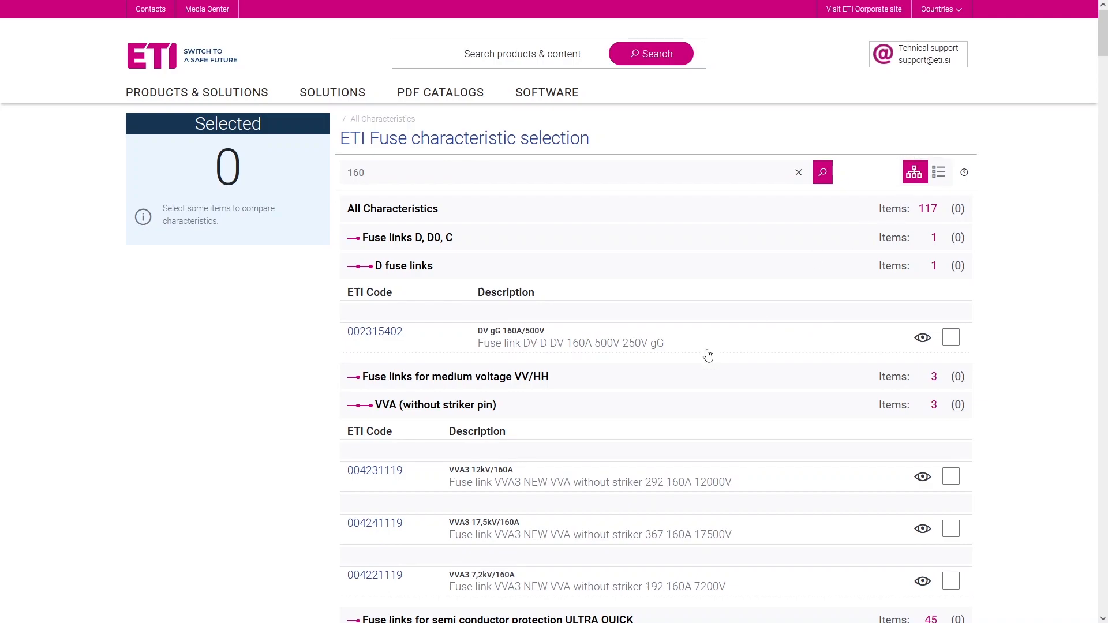
scroll(down, 3)
text( 800)
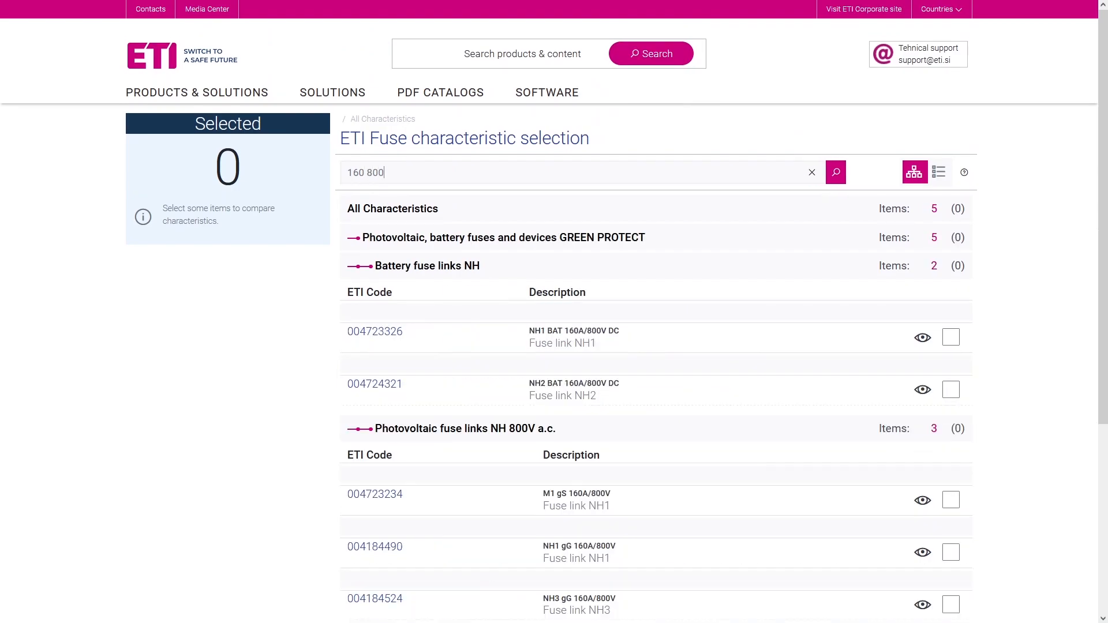
scroll(down, 3)
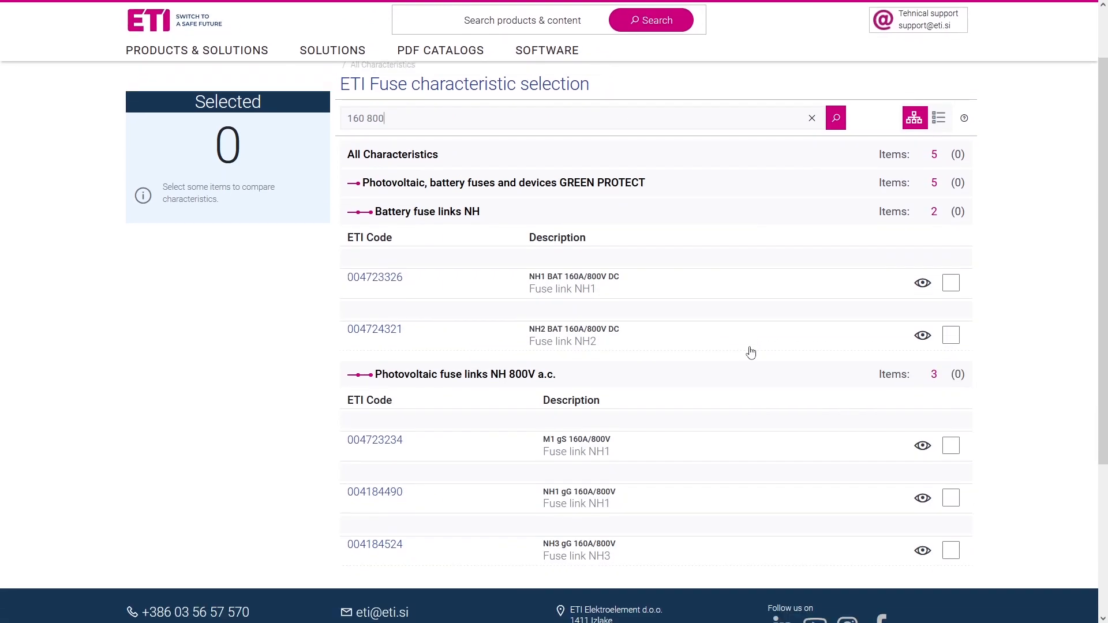
click(951, 498)
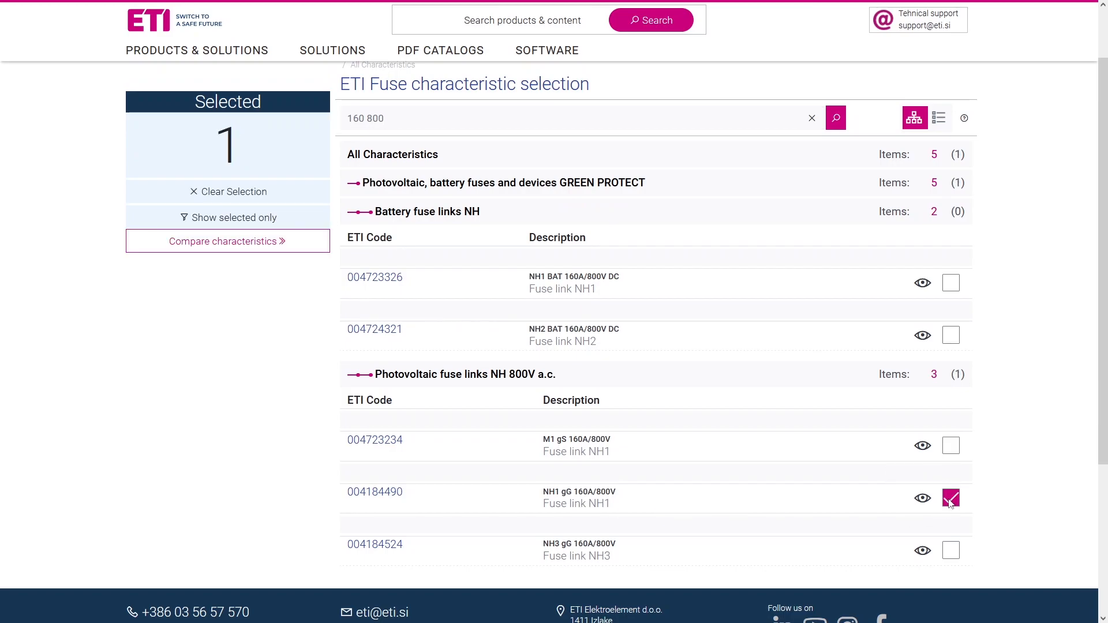
click(228, 242)
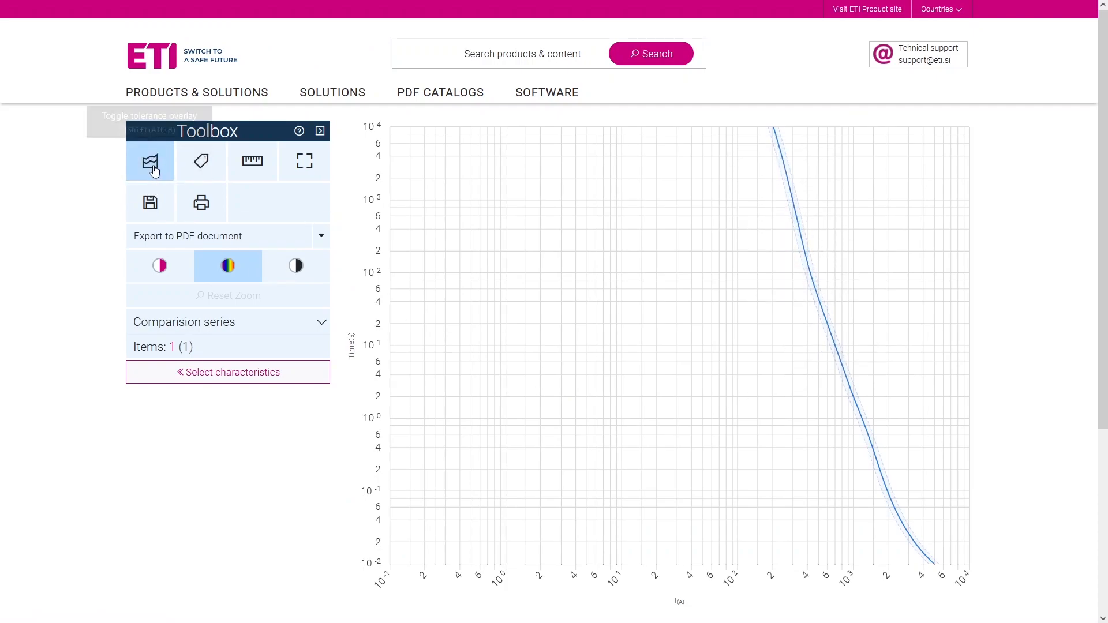
Toggle the tolerance band and name label, enable the ruler and switch the chart to grayscale.
click(149, 162)
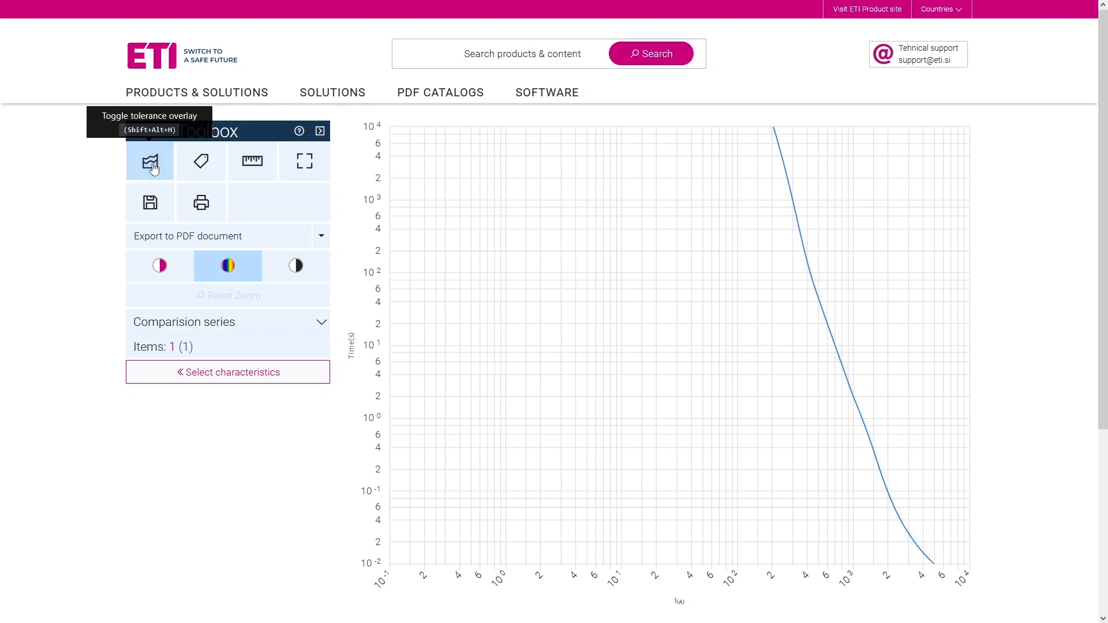
click(150, 162)
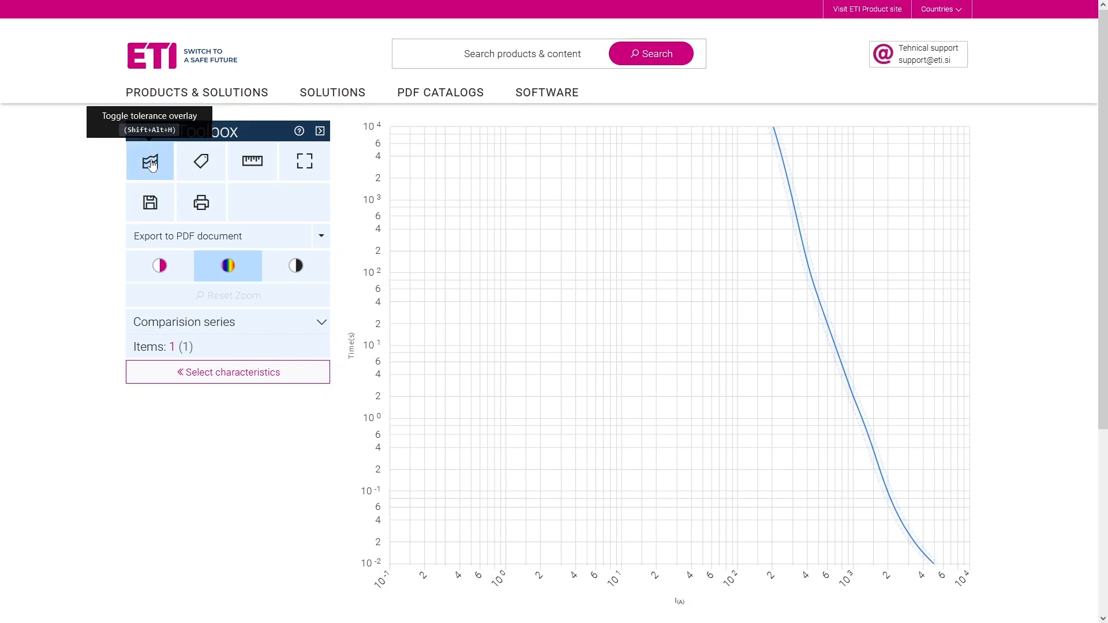
mouse_move(201, 162)
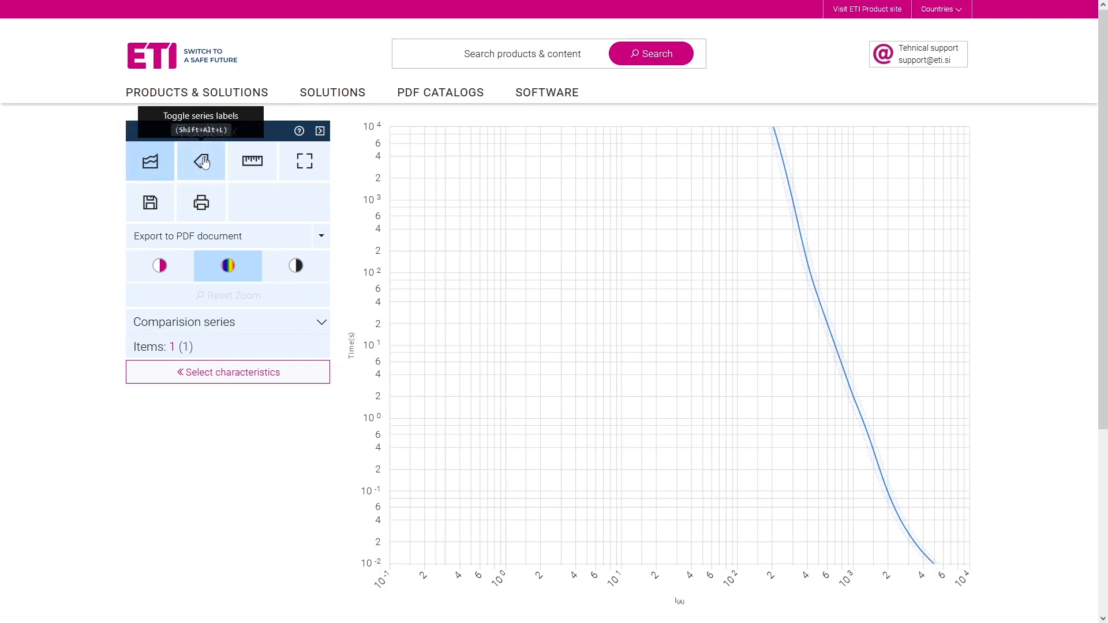
click(201, 162)
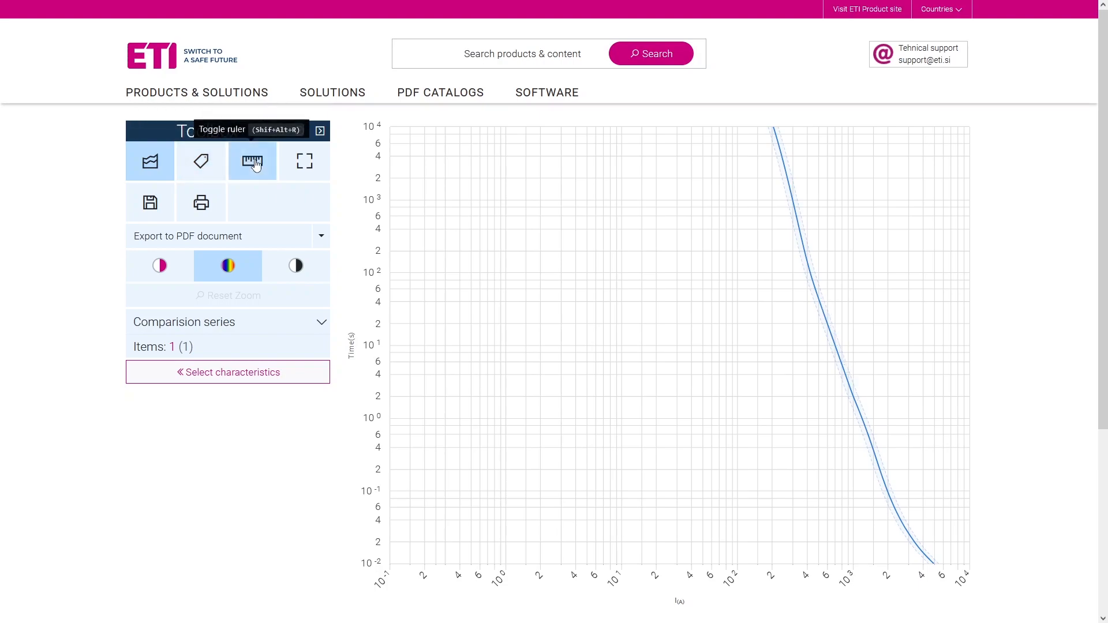
click(251, 162)
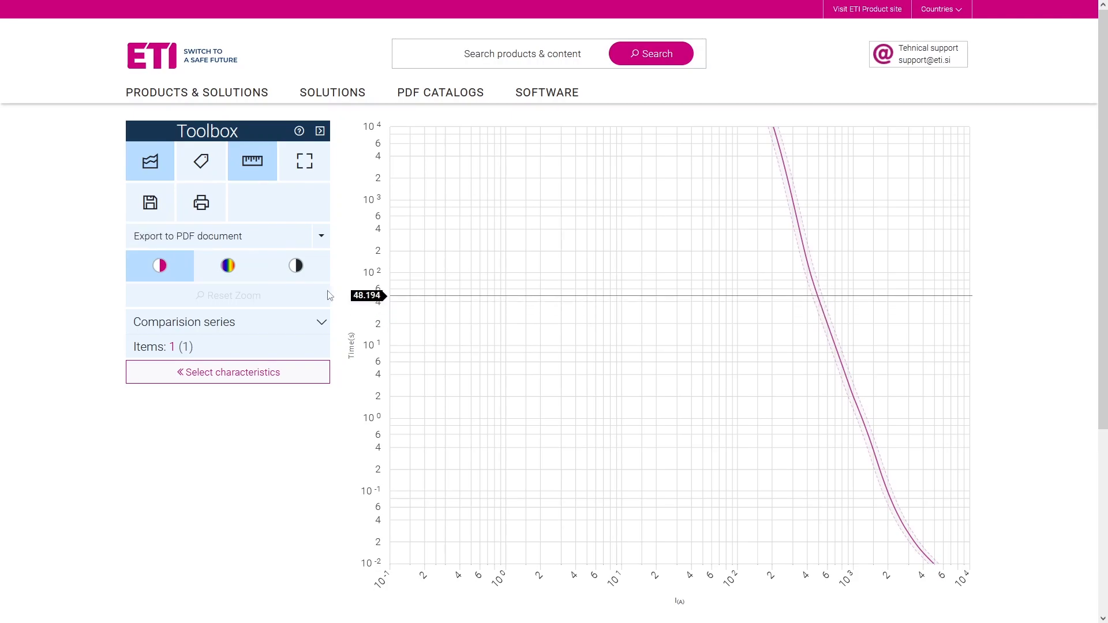
click(294, 265)
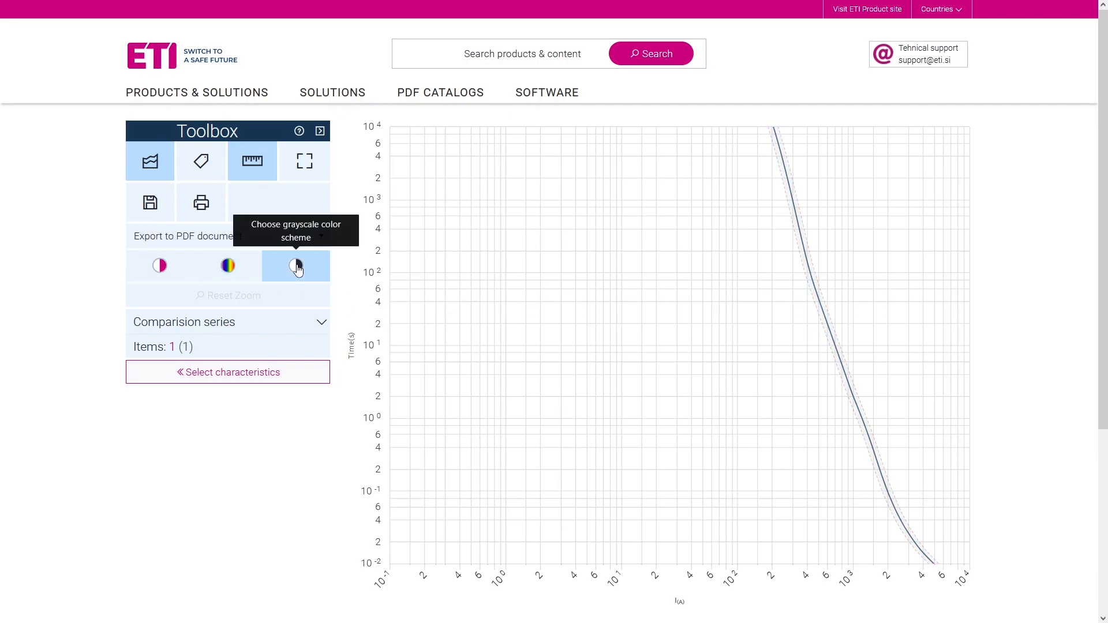
Search '160 800', add M1 gS 160A/800V and compare both fuse links on the chart.
click(228, 372)
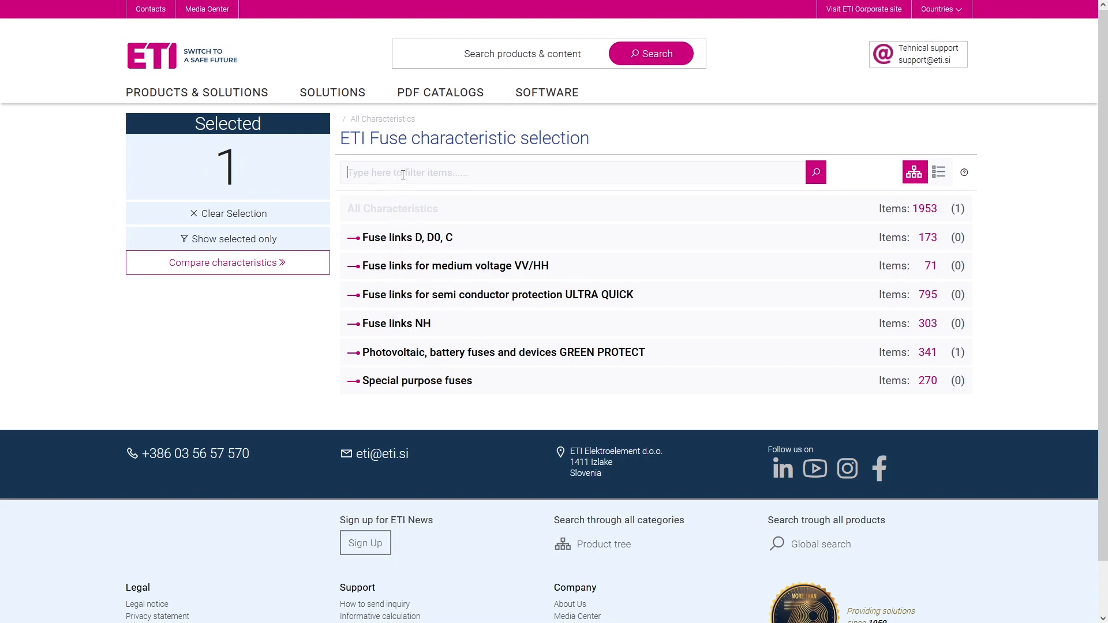
text(160 800)
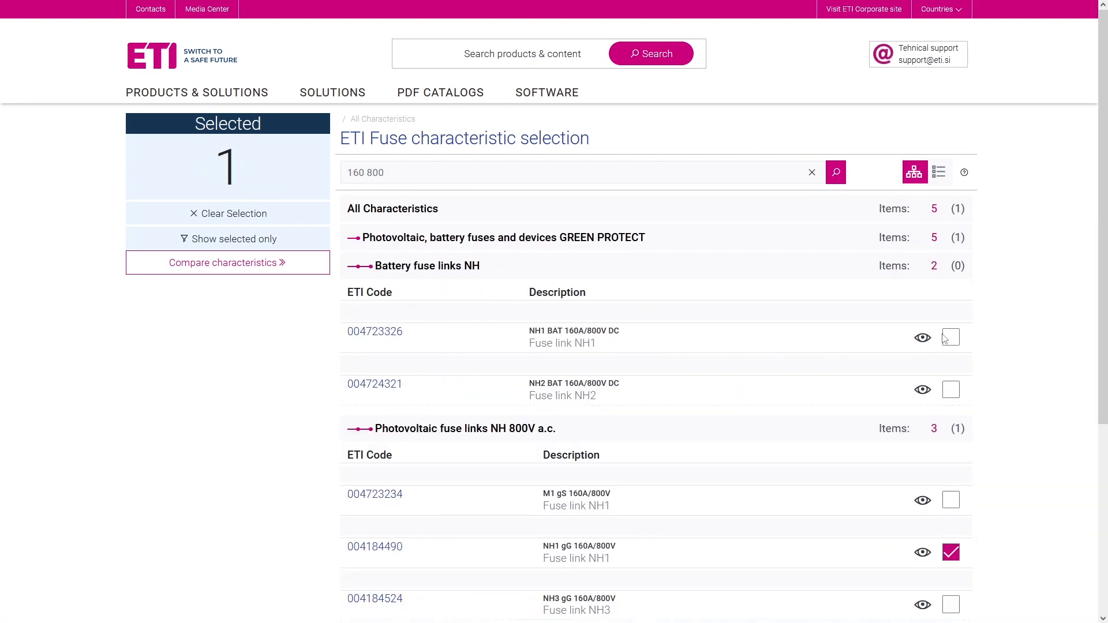
click(950, 500)
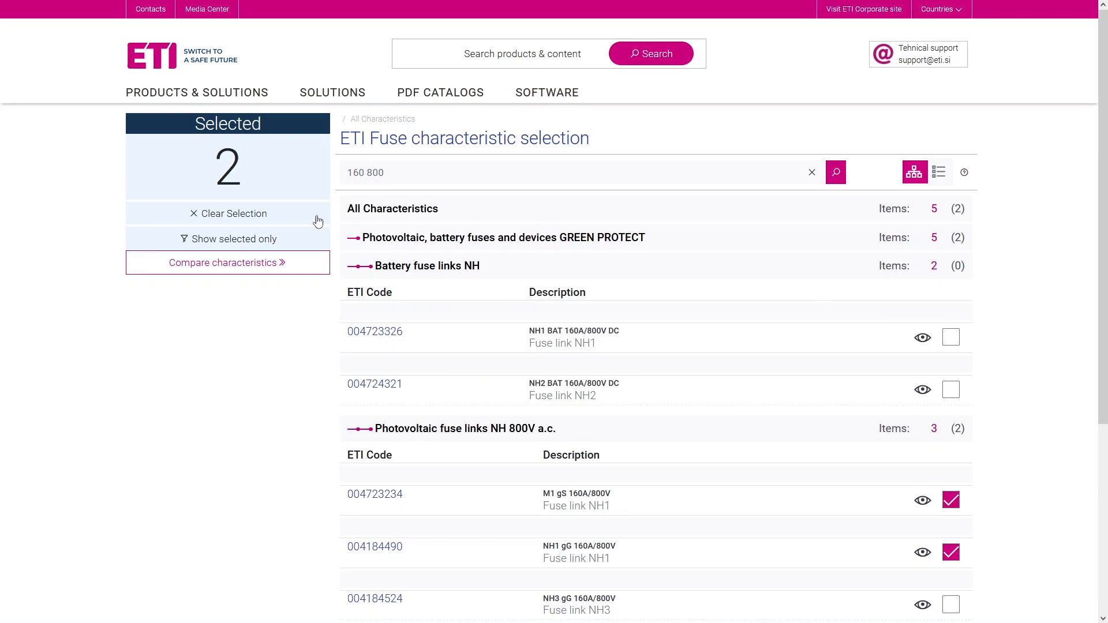
click(228, 262)
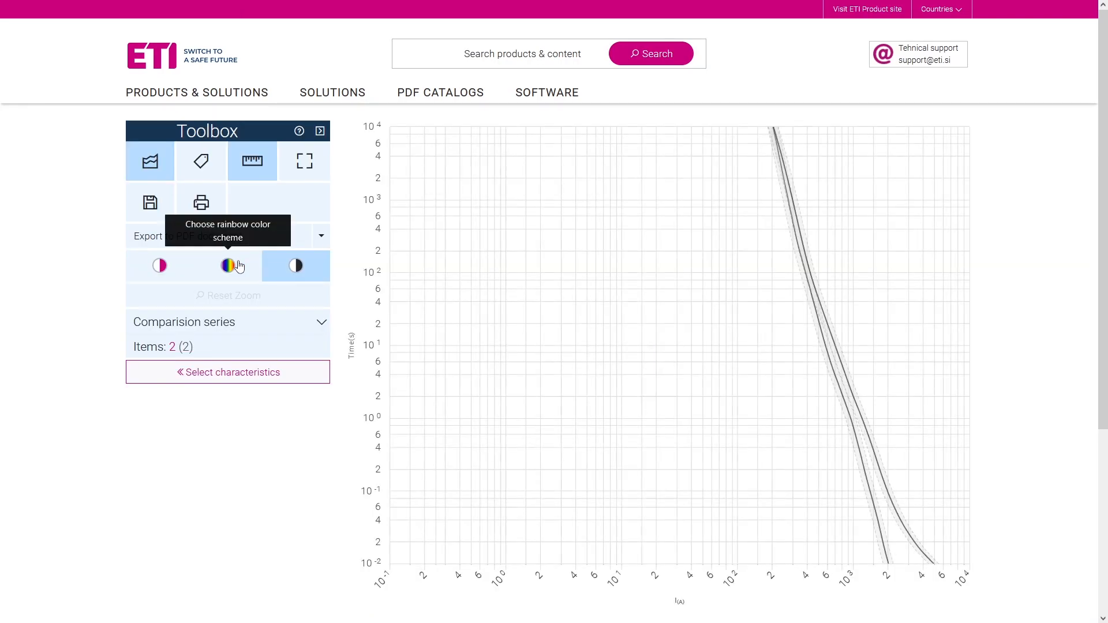
Show both curves in rainbow colours with name labels and save the comparison as a shareable link.
click(227, 265)
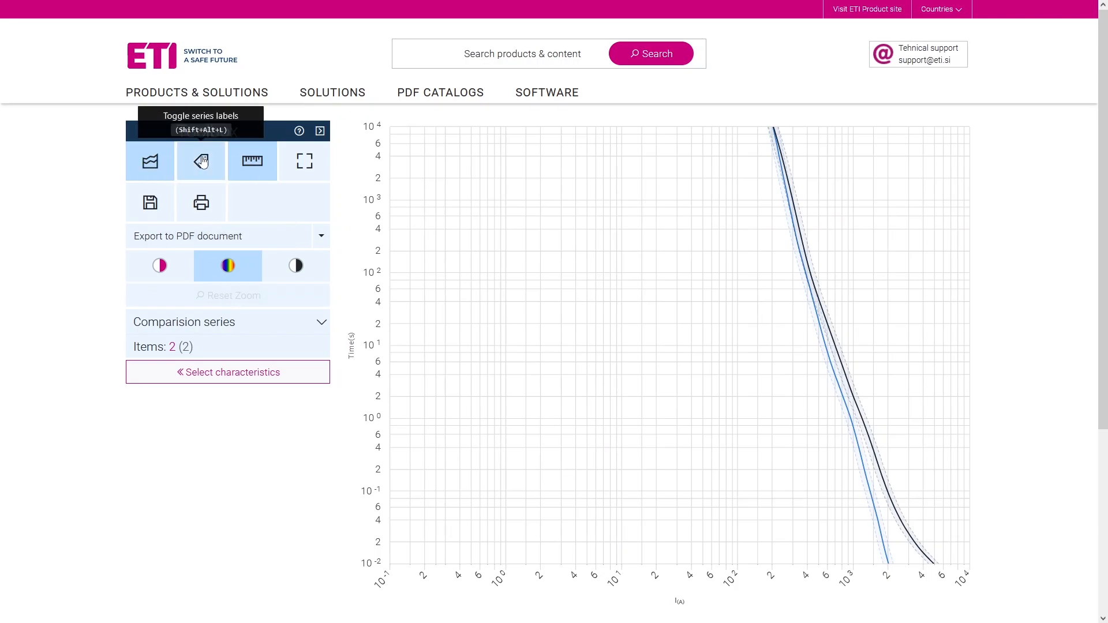
click(200, 162)
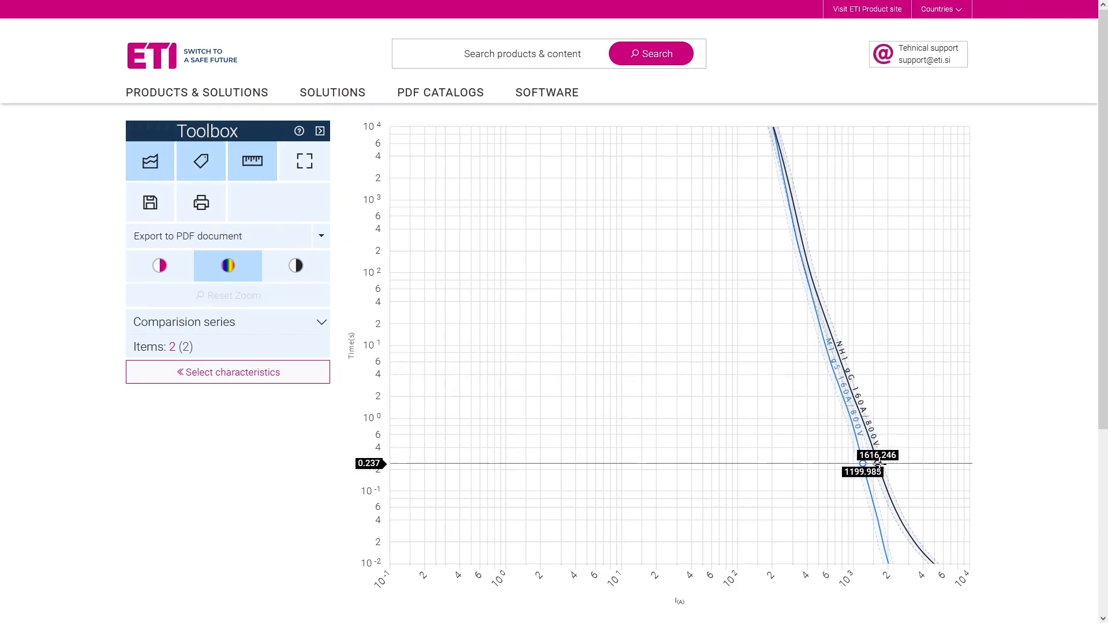
click(149, 202)
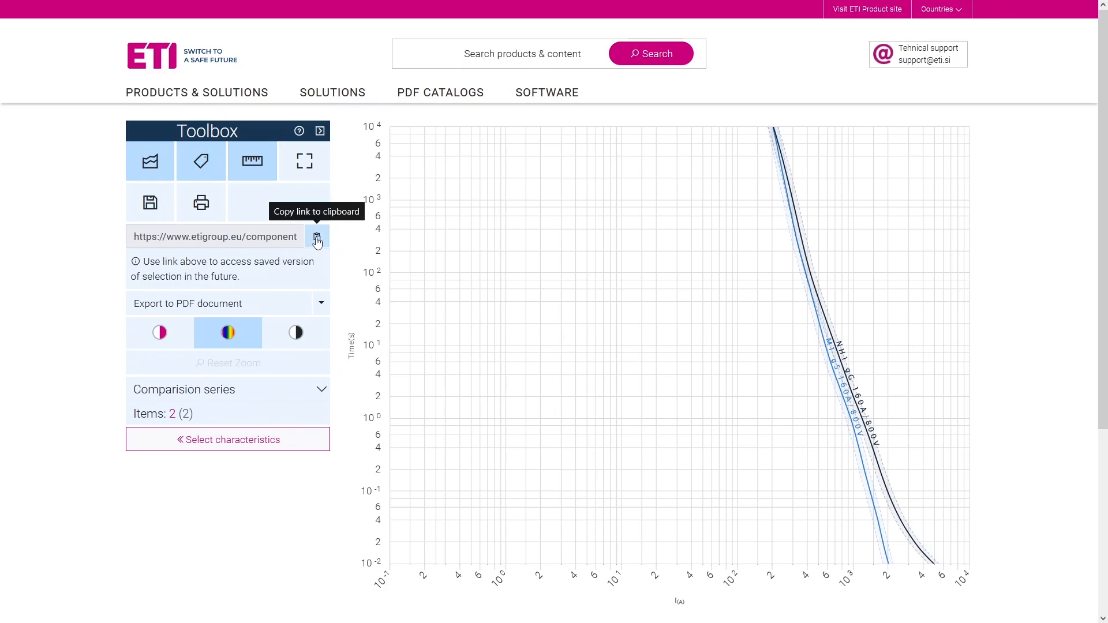
mouse_move(216, 260)
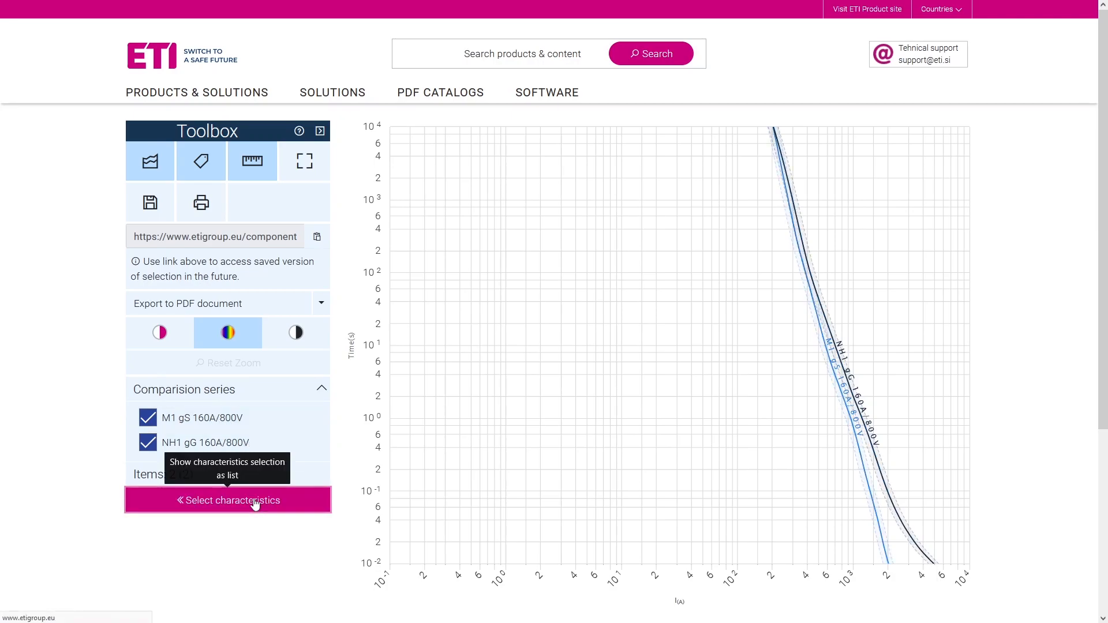
Select ULTRA QUICK fuse links M1UQ2/160A/1200V and M1UQ2/160A/690V and compare them on the chart.
click(228, 500)
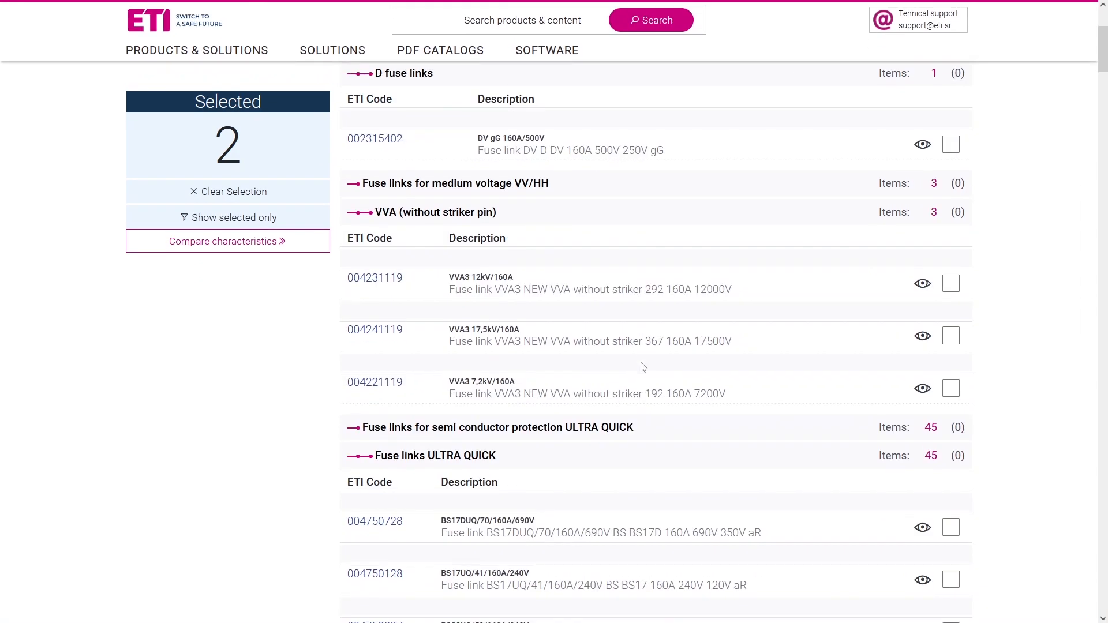
scroll(down, 3)
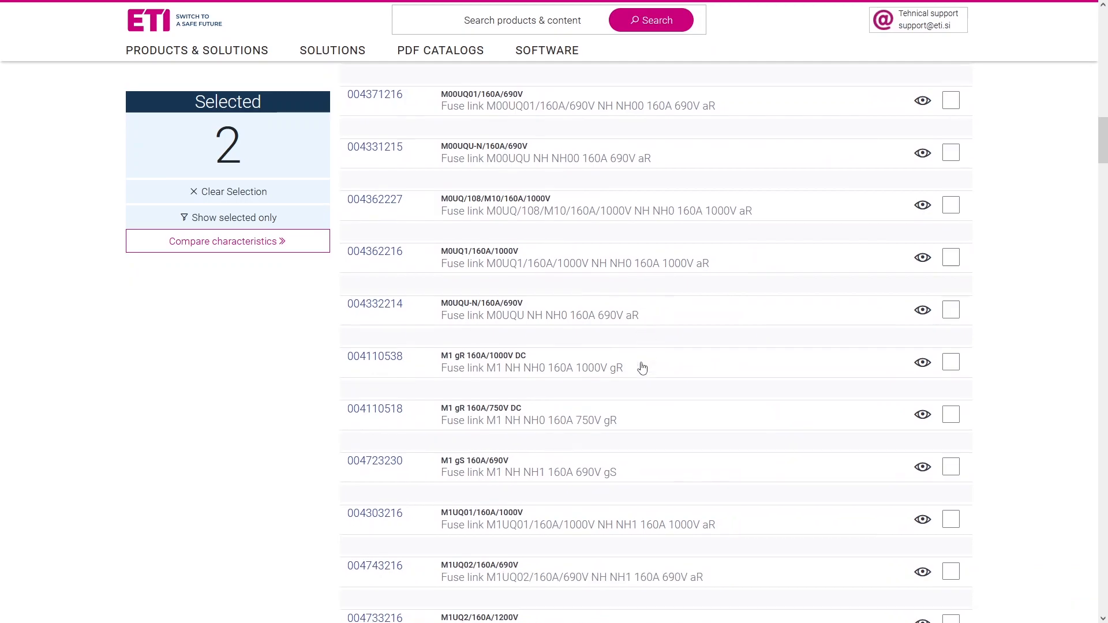
click(950, 329)
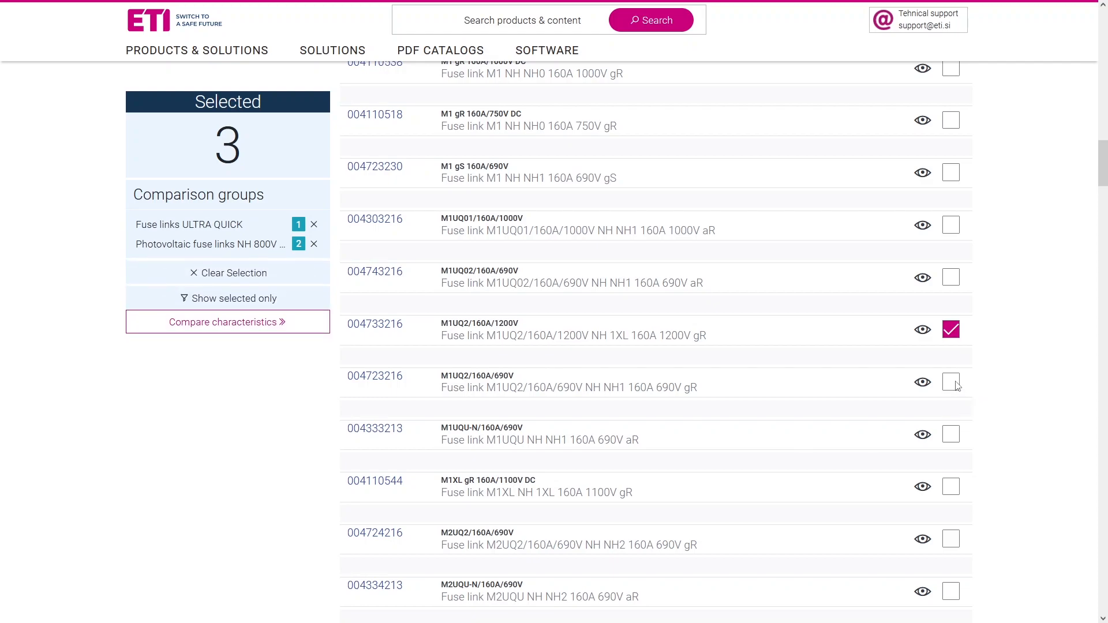
click(951, 383)
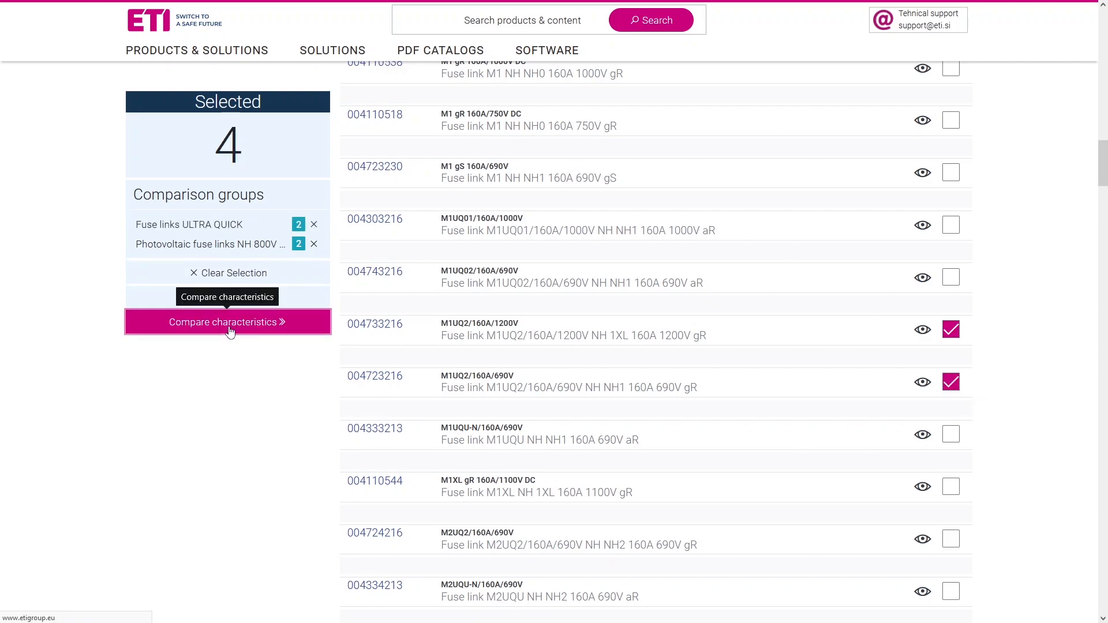
click(227, 322)
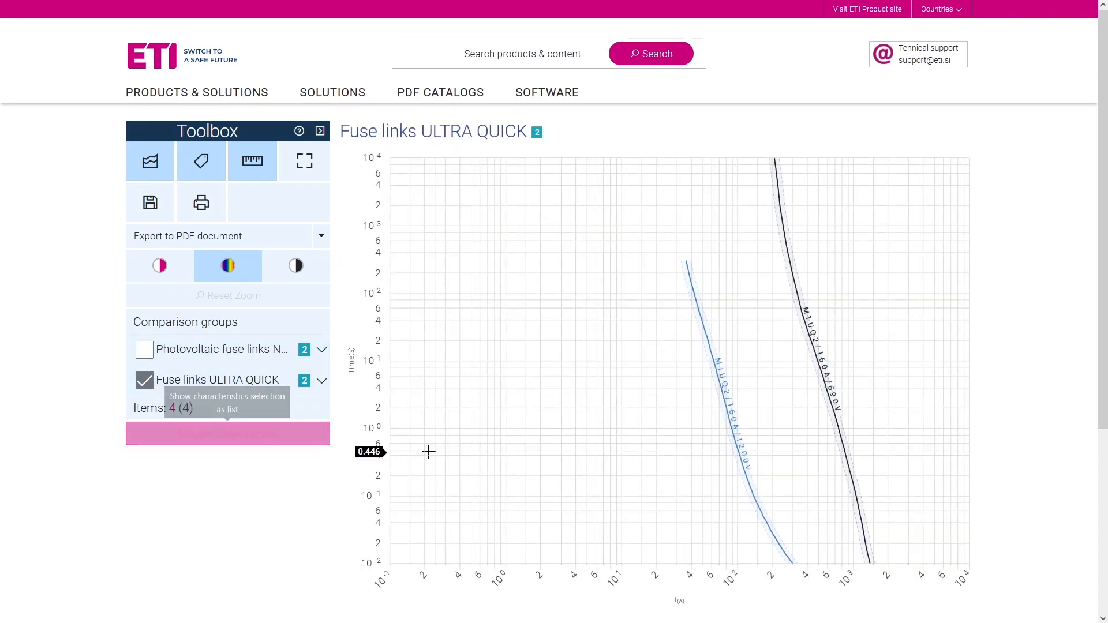
mouse_move(761, 436)
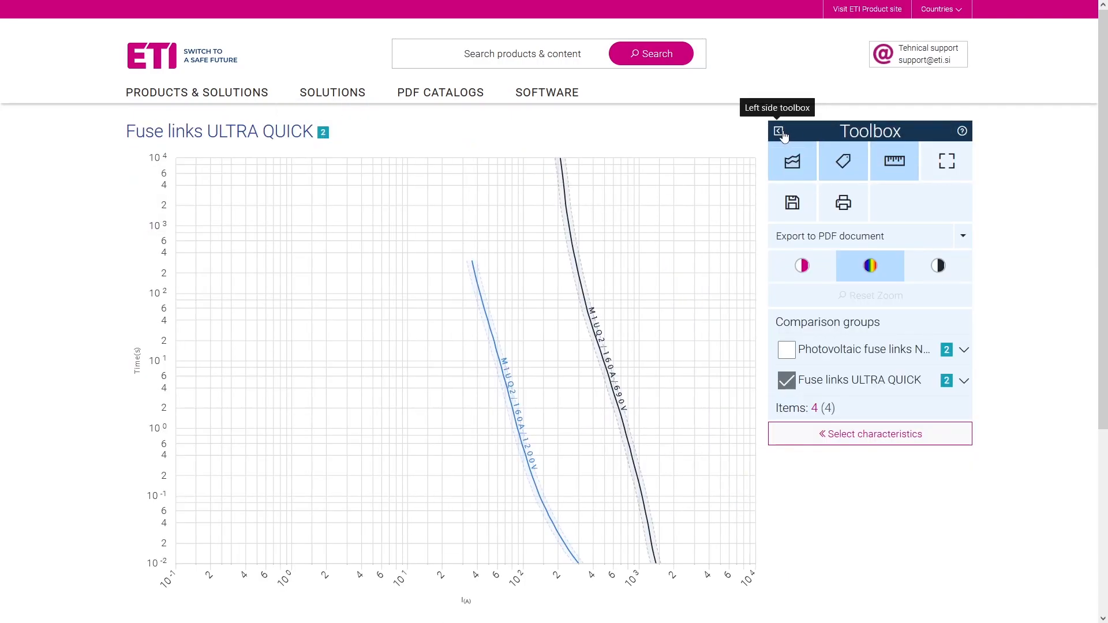
click(946, 161)
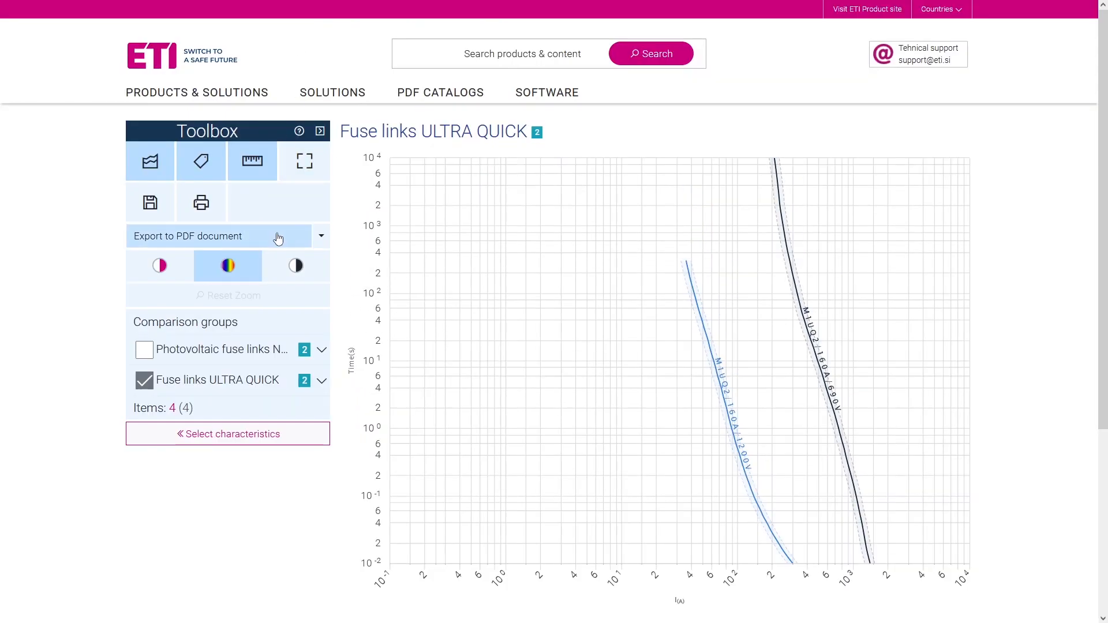
Export the labelled M1UQ2 160A curve comparison to a PDF document.
click(320, 236)
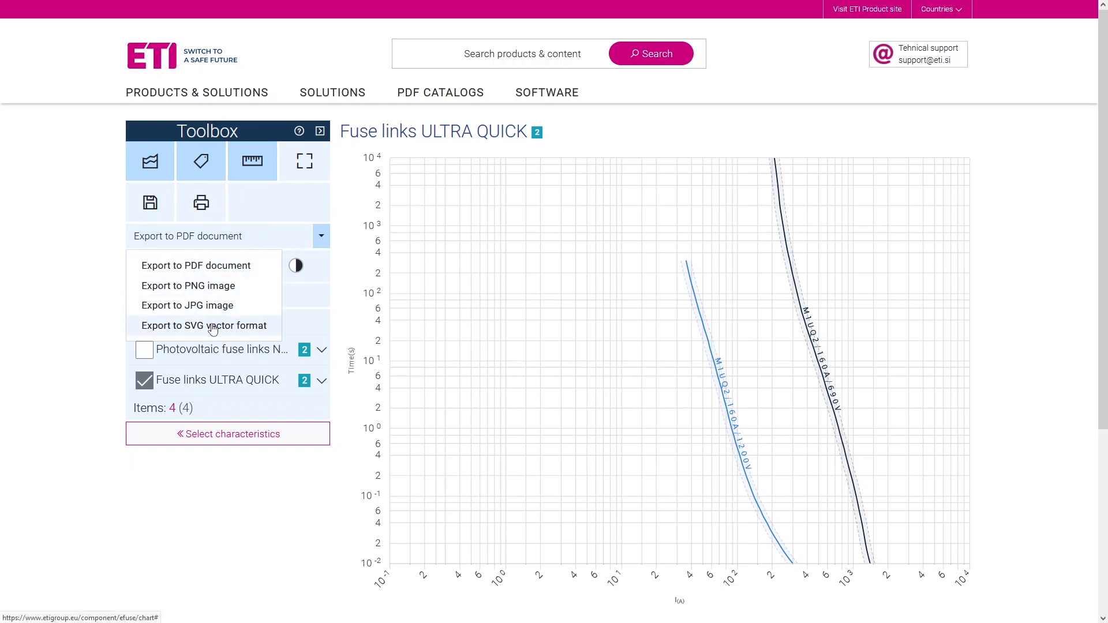
mouse_move(204, 266)
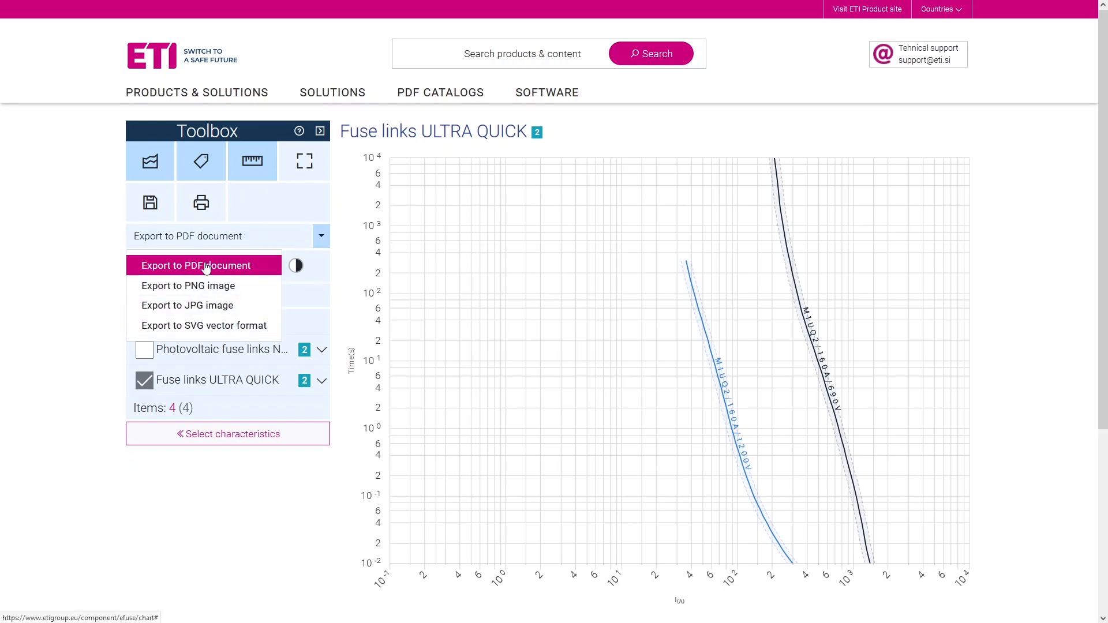
click(204, 266)
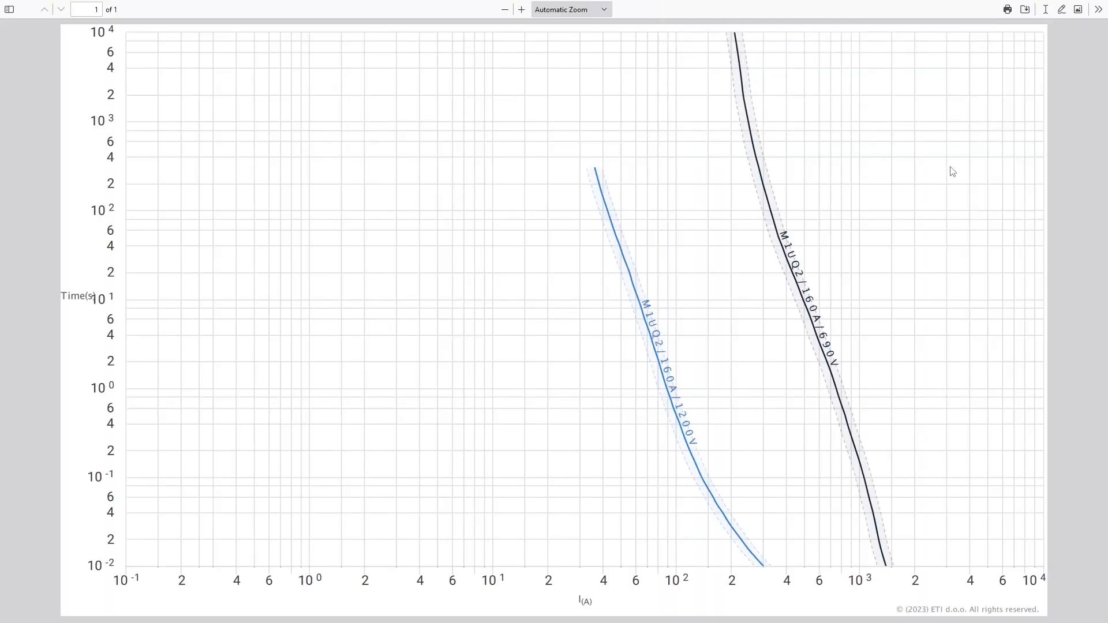
mouse_move(978, 356)
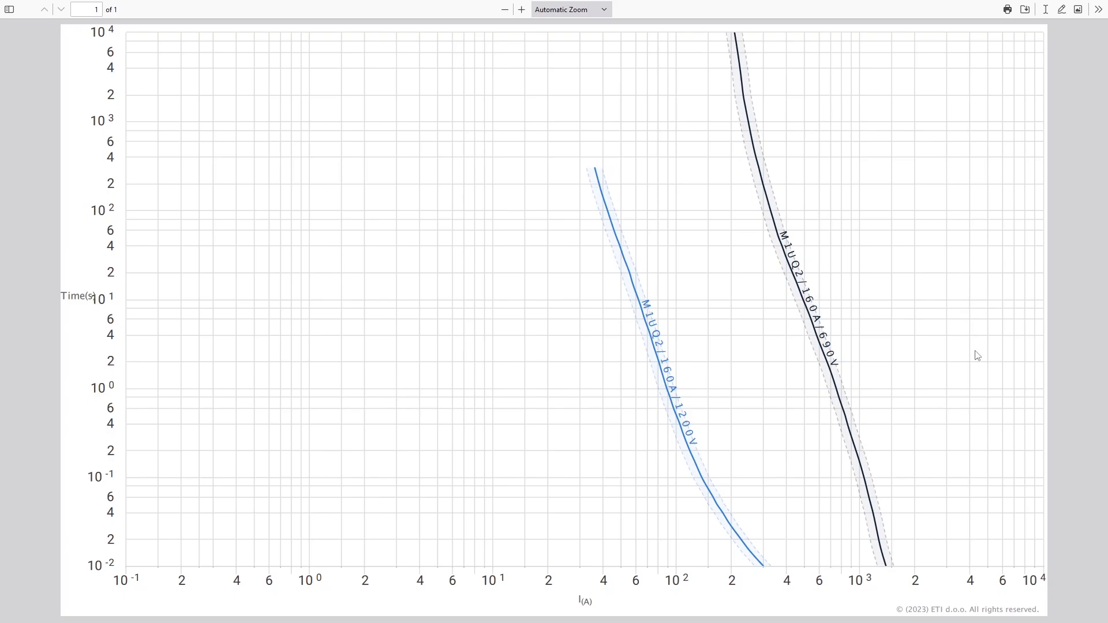